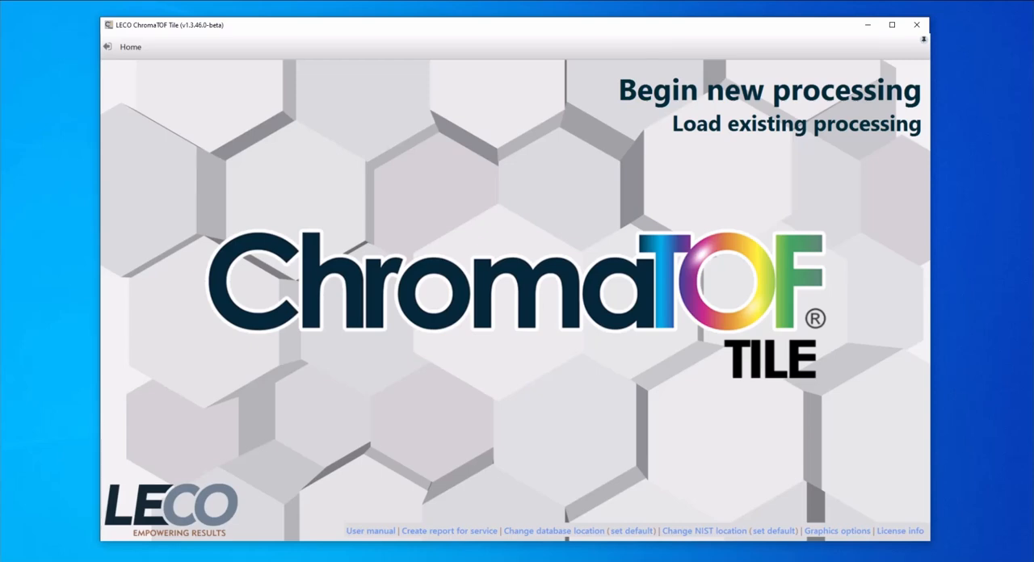
# Load the saved 'Water: Control vs Off Odor' processing from the home screen
pyautogui.click(795, 123)
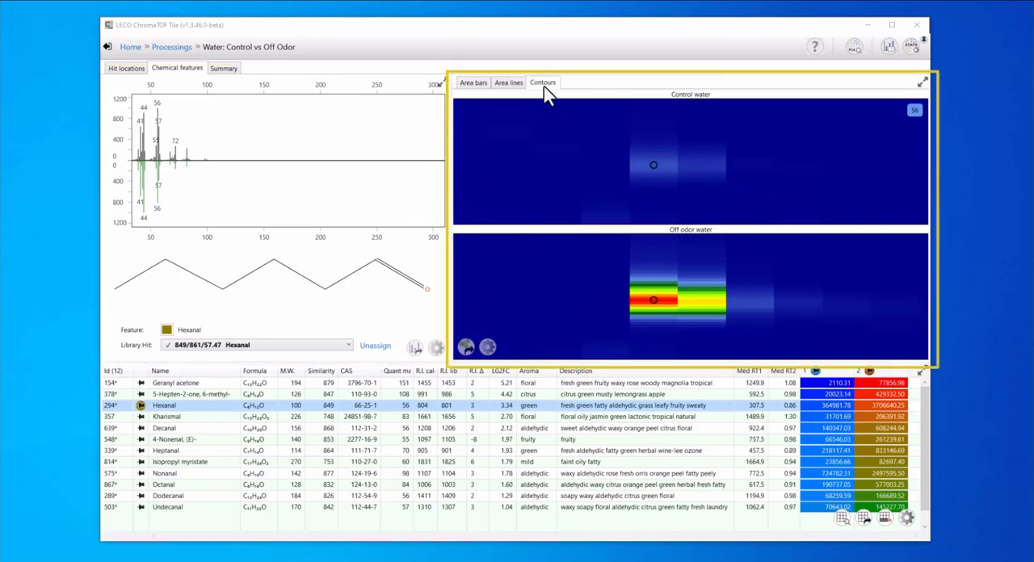
pyautogui.moveTo(535, 93)
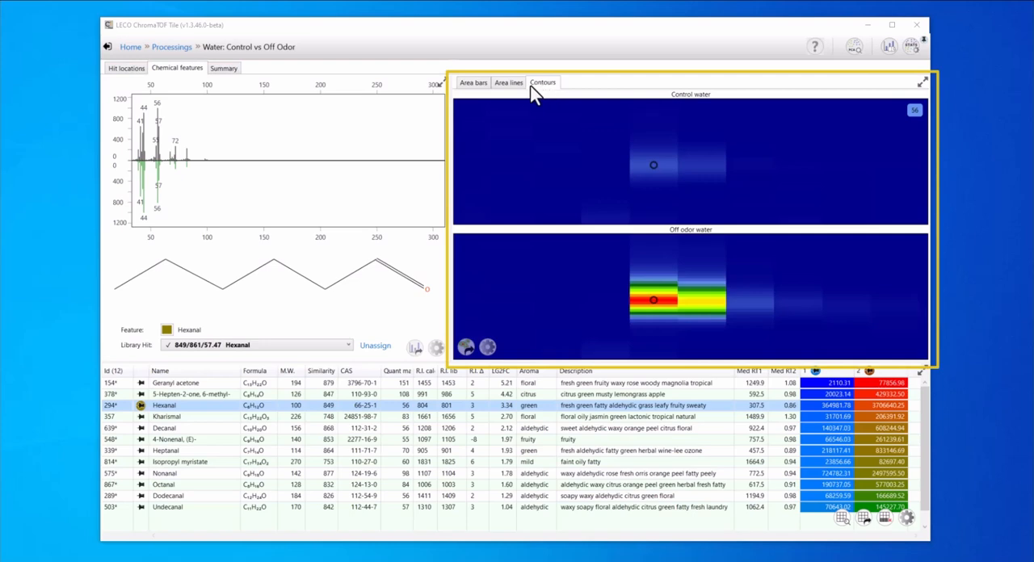
# Go back to the home screen via the Home breadcrumb
pyautogui.click(472, 83)
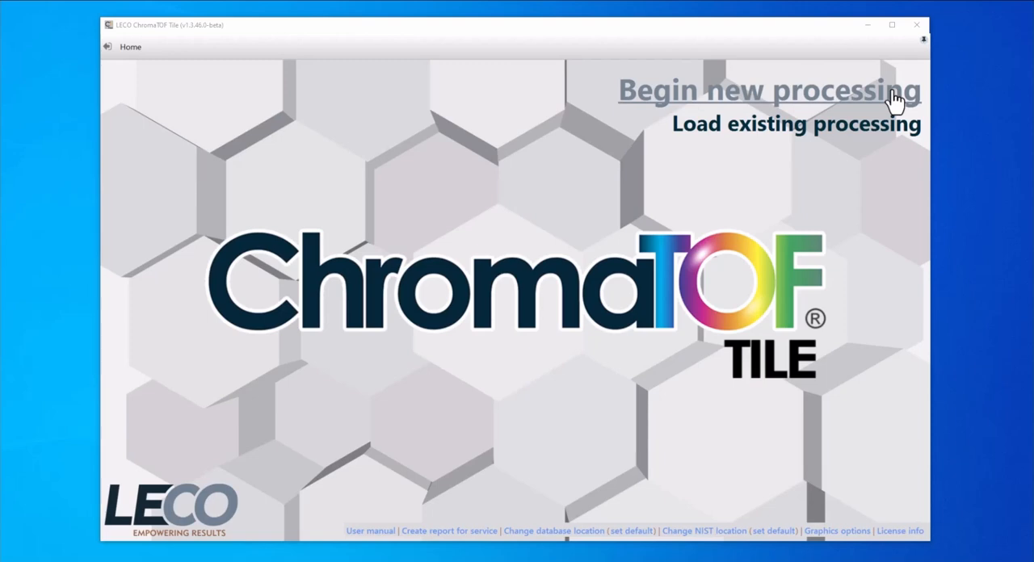
# Begin a new processing and add the Control water sample to the sample set
pyautogui.click(767, 90)
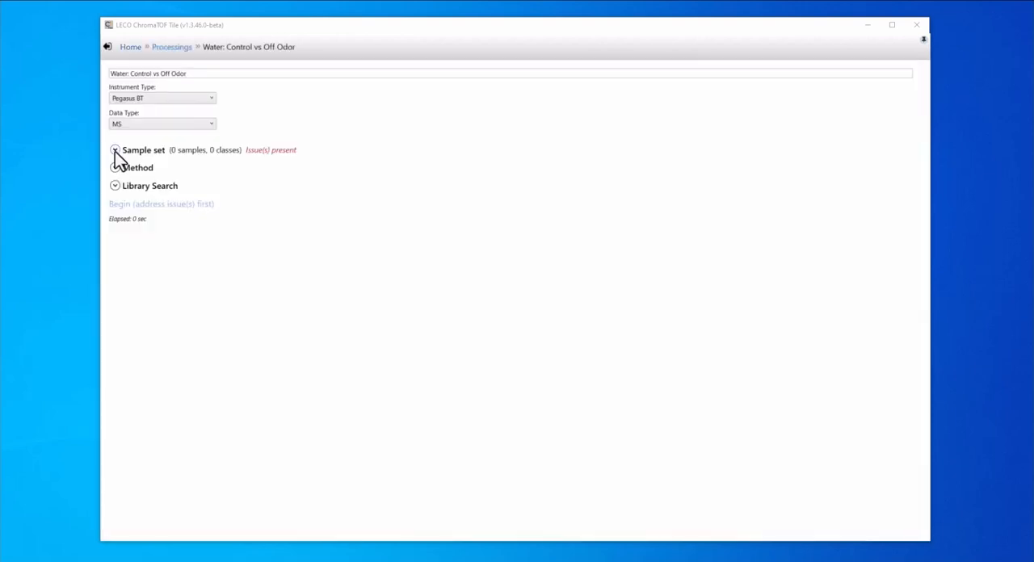
pyautogui.click(114, 150)
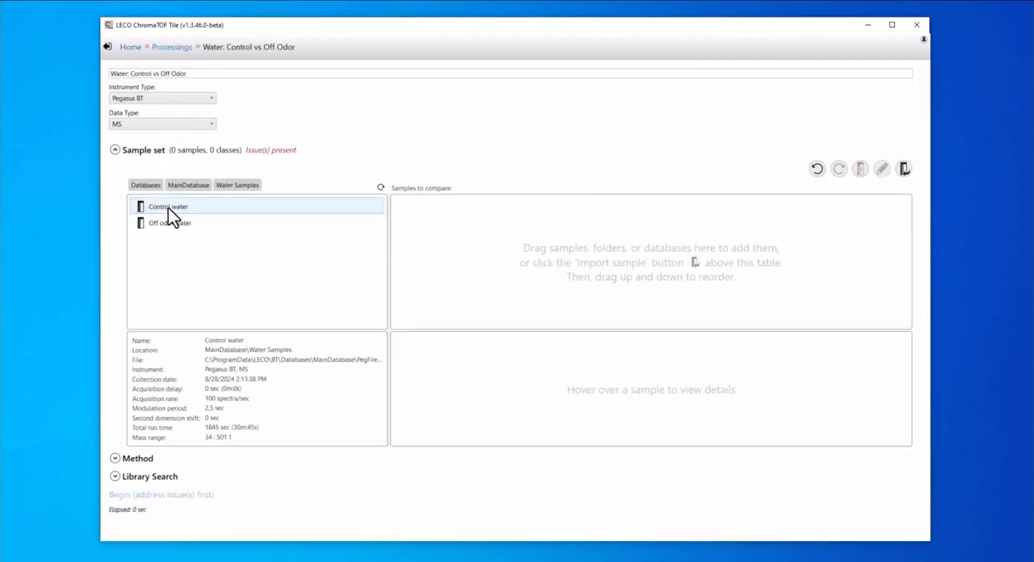
pyautogui.click(169, 223)
pyautogui.write('2')
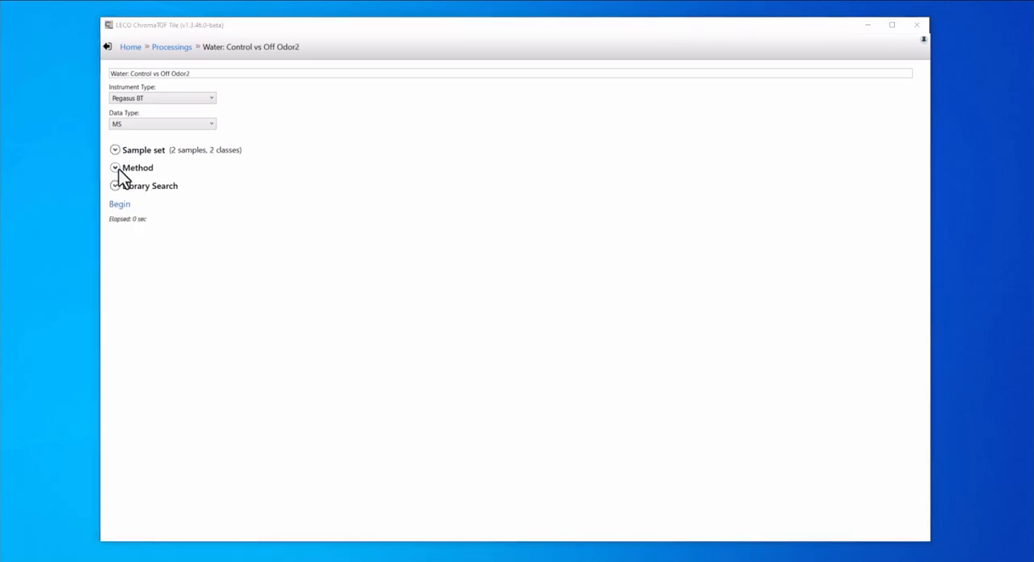
# Review the Method threshold settings, then collapse the Method section
pyautogui.click(115, 167)
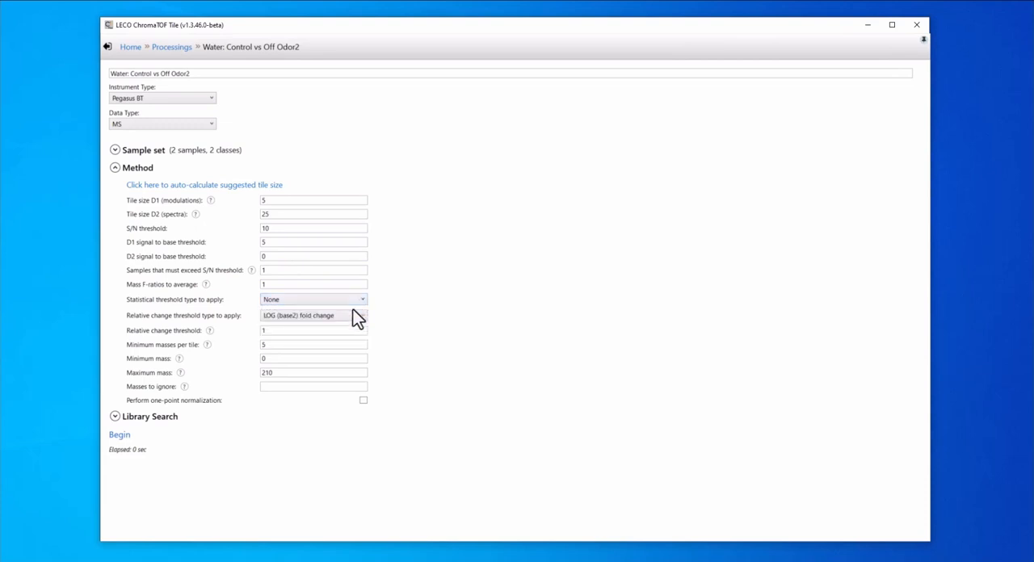
pyautogui.click(313, 315)
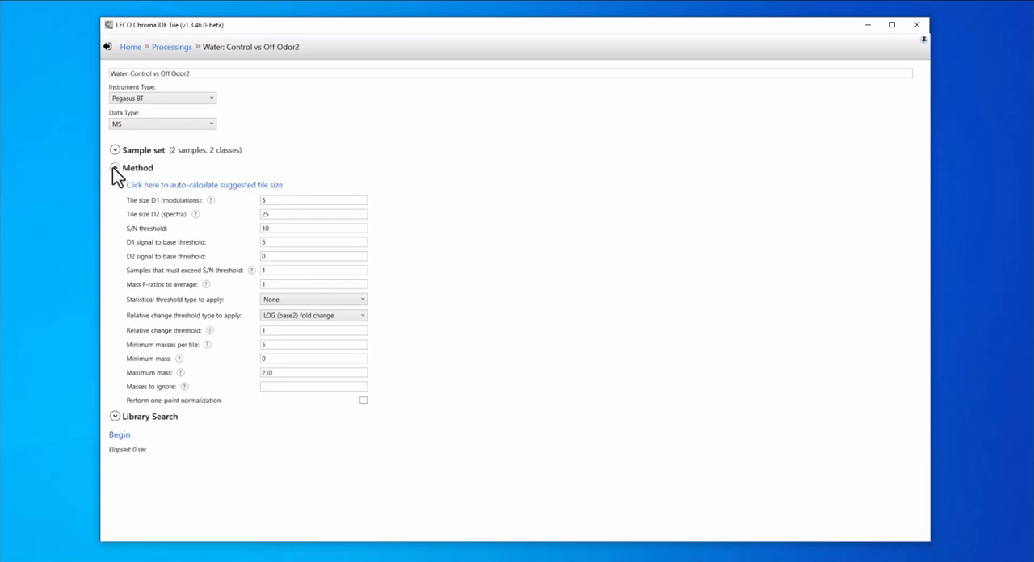
pyautogui.click(115, 167)
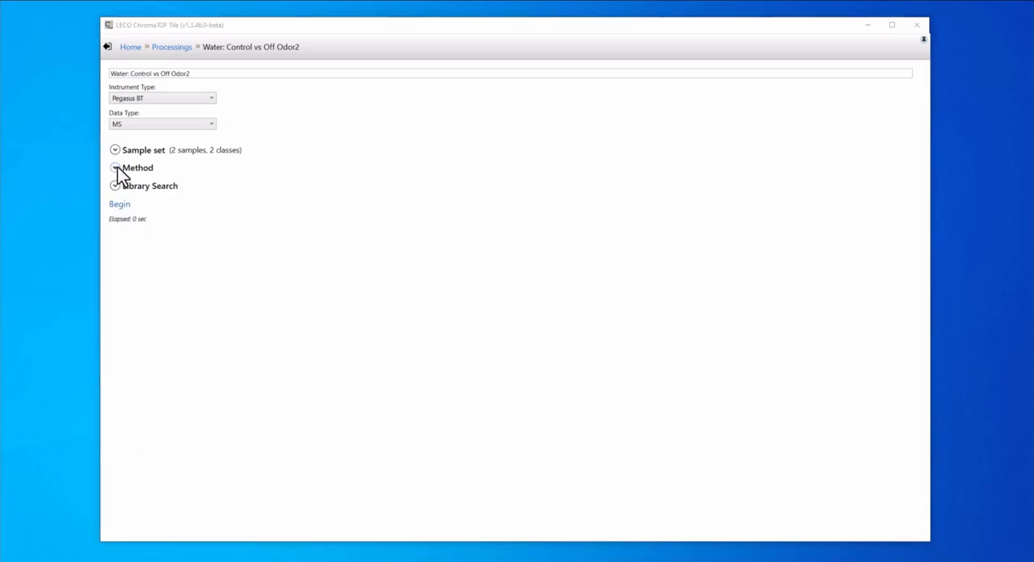
# Check the library search libraries and landmarks, then process the two water samples
pyautogui.click(115, 186)
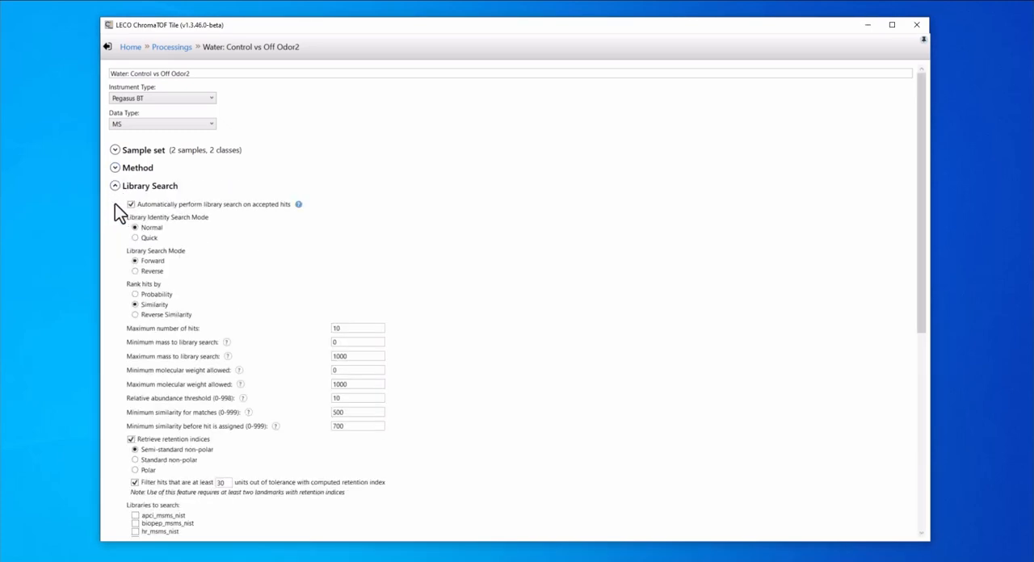
pyautogui.scroll(-3)
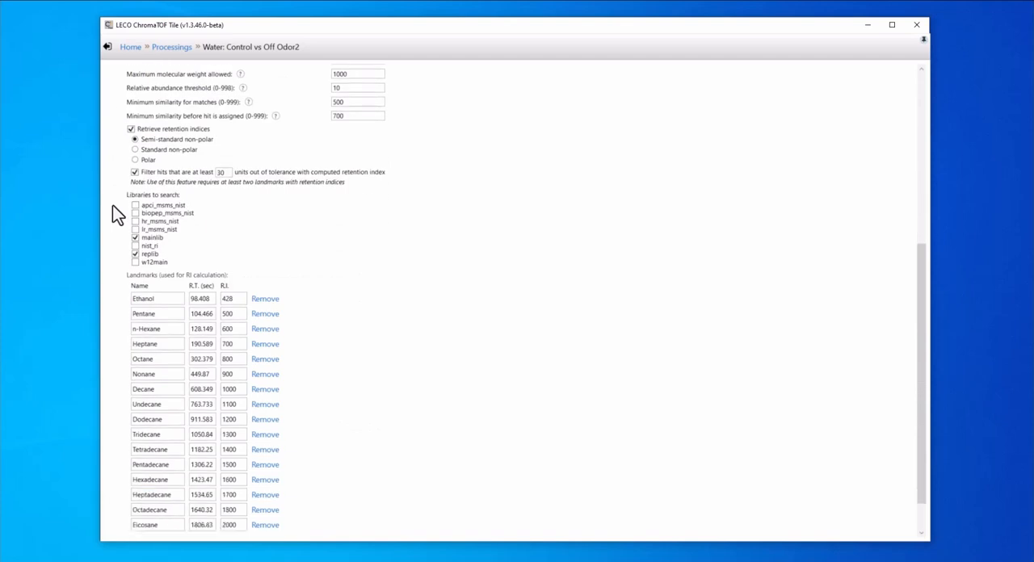
pyautogui.scroll(-3)
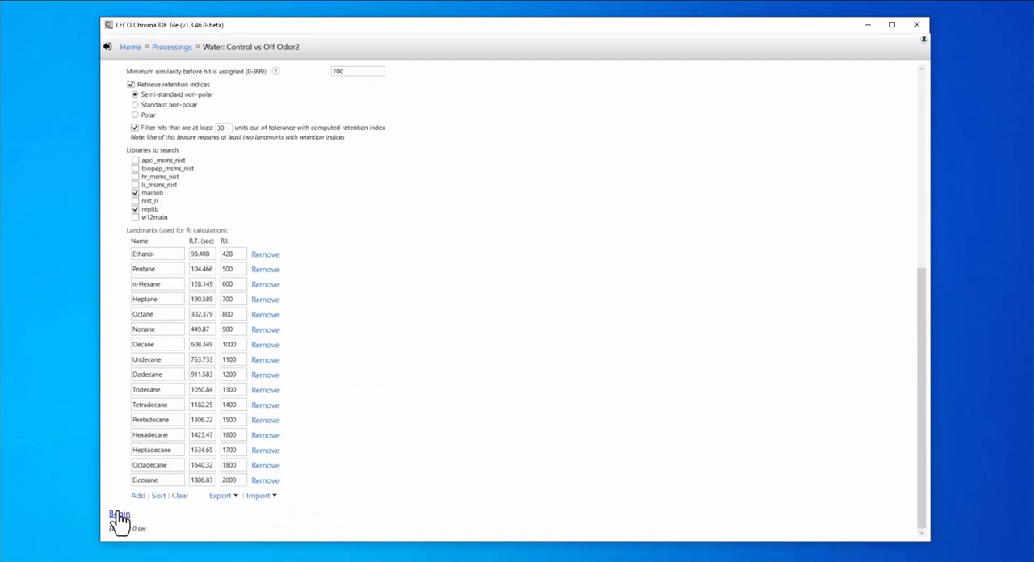
pyautogui.click(118, 515)
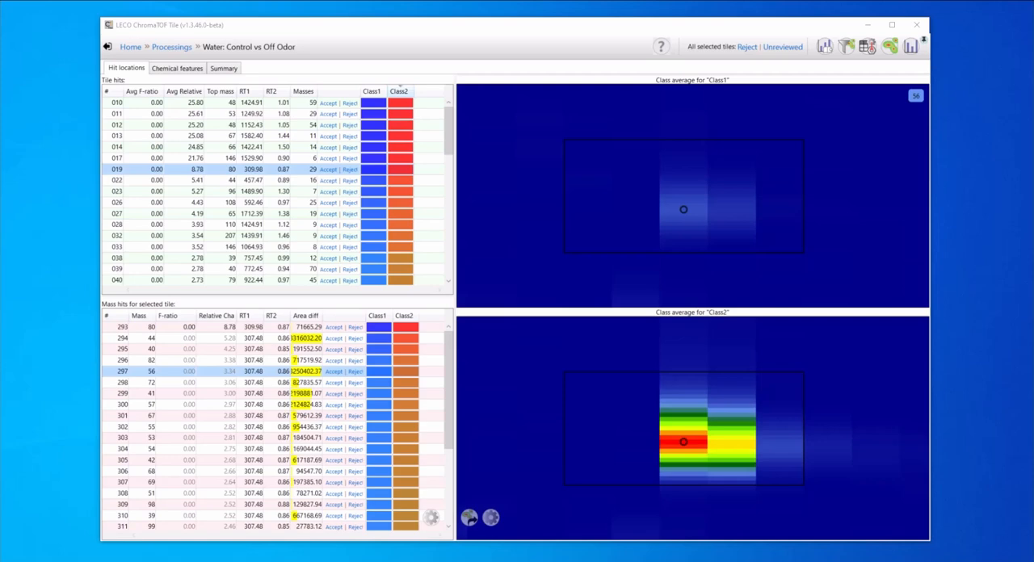
# Show the Chemical features table of 12 compounds with aroma descriptors and fold changes
pyautogui.click(176, 67)
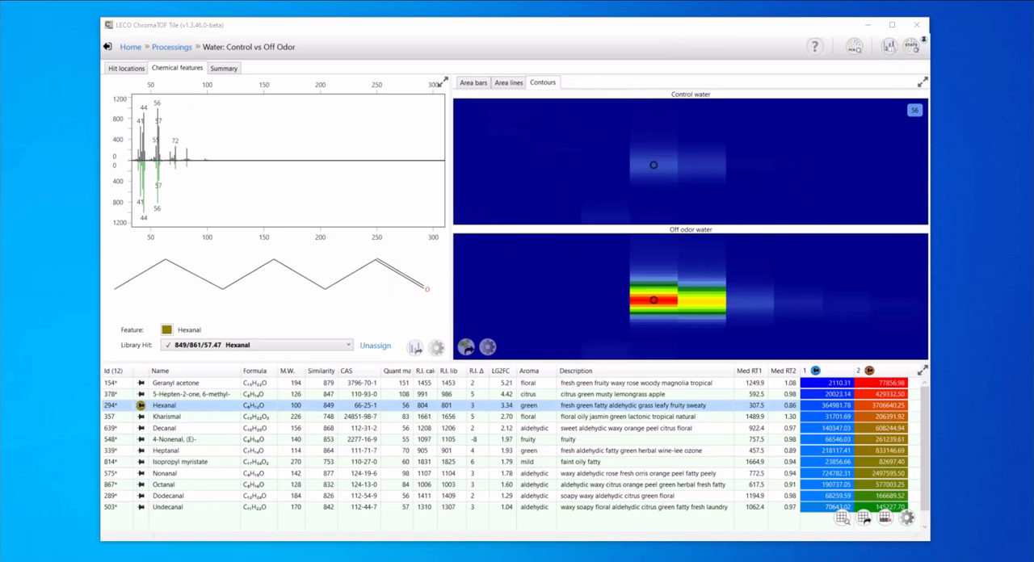